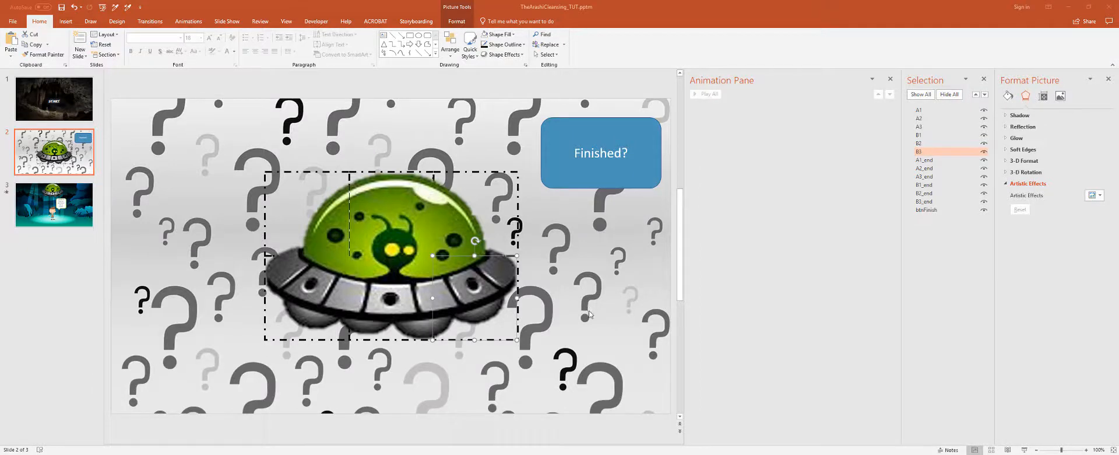
{"action": "mouse_move", "coordinate": [581, 288]}
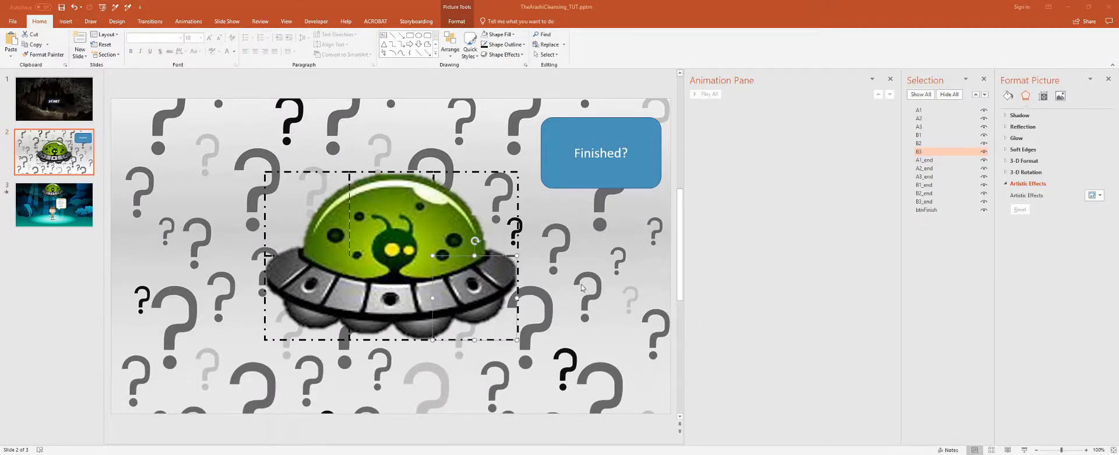
{"action": "mouse_move", "coordinate": [584, 295]}
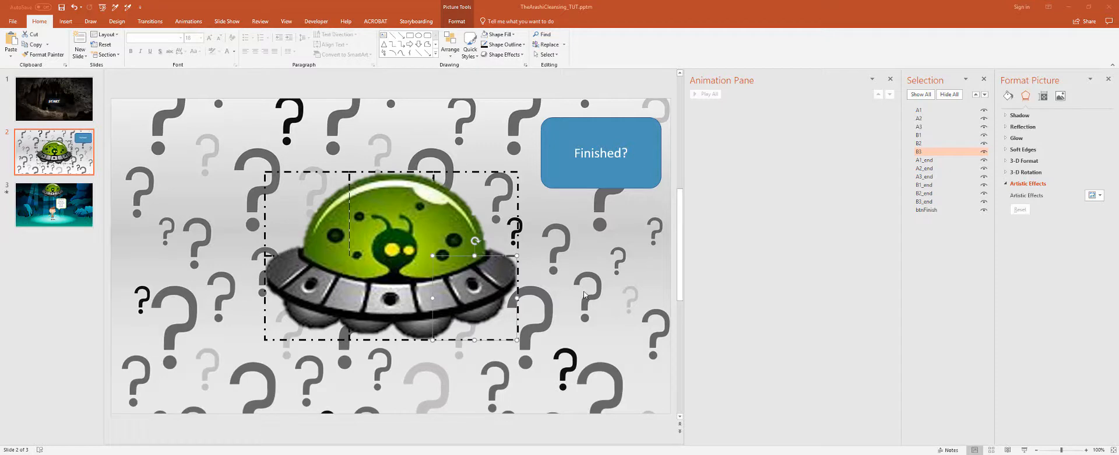
{"action": "mouse_move", "coordinate": [579, 288]}
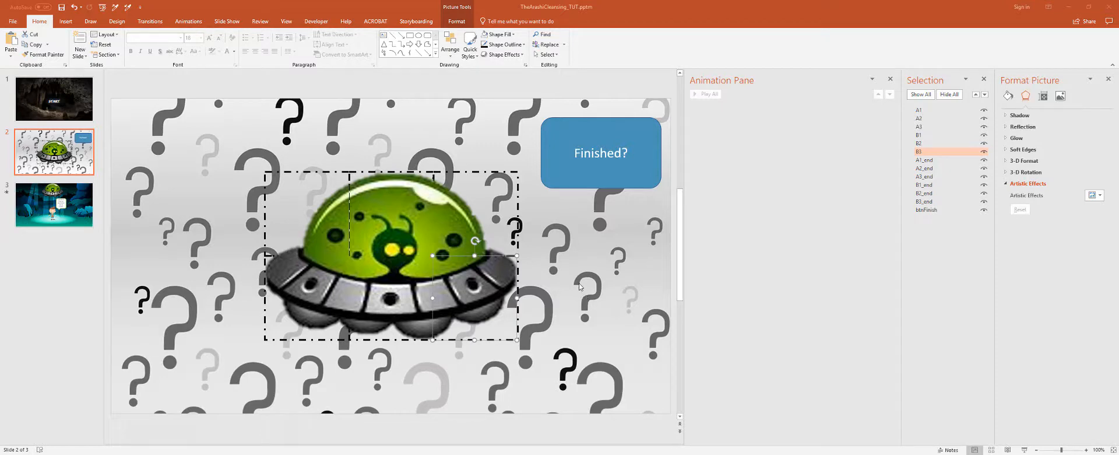
{"action": "mouse_move", "coordinate": [581, 292]}
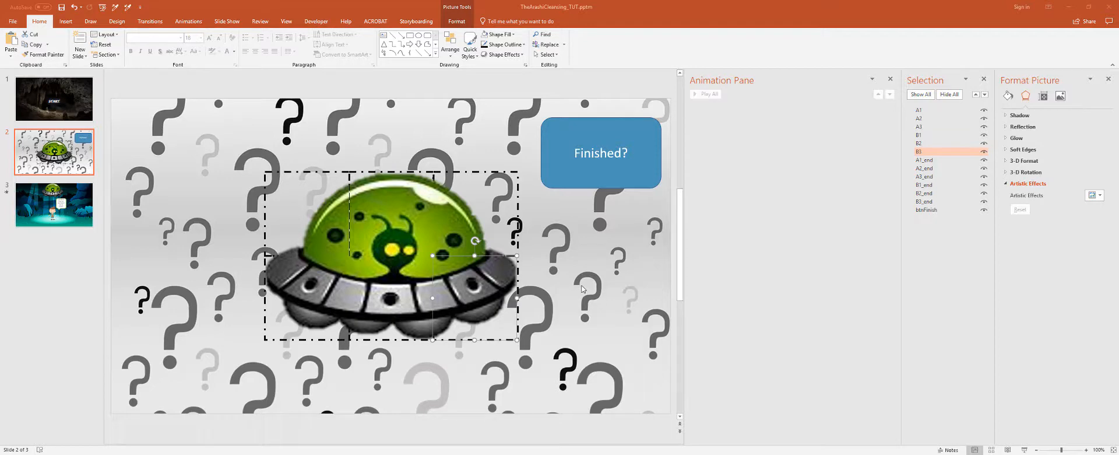
{"action": "mouse_move", "coordinate": [316, 163]}
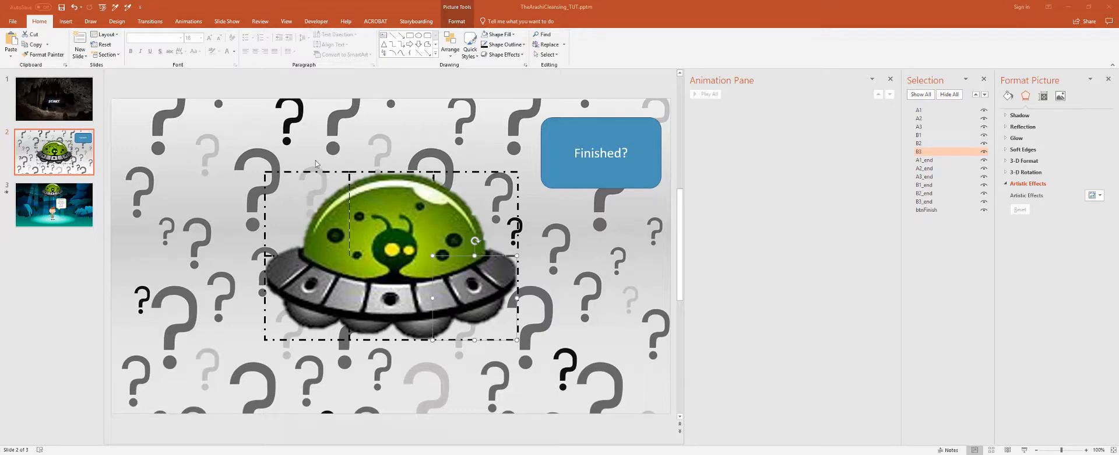
{"action": "mouse_move", "coordinate": [438, 238]}
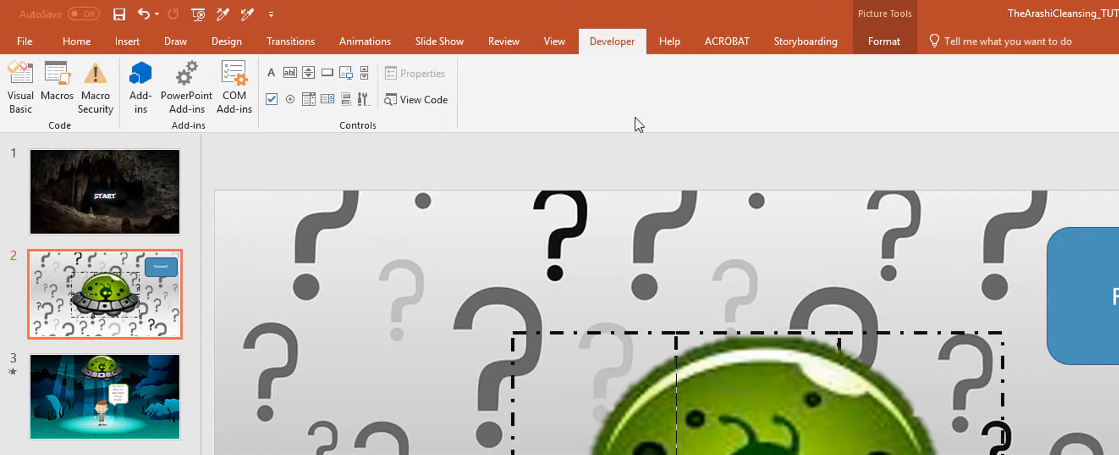
Enable the Developer tab through Customize the Ribbon.
{"action": "right_click", "coordinate": [637, 124]}
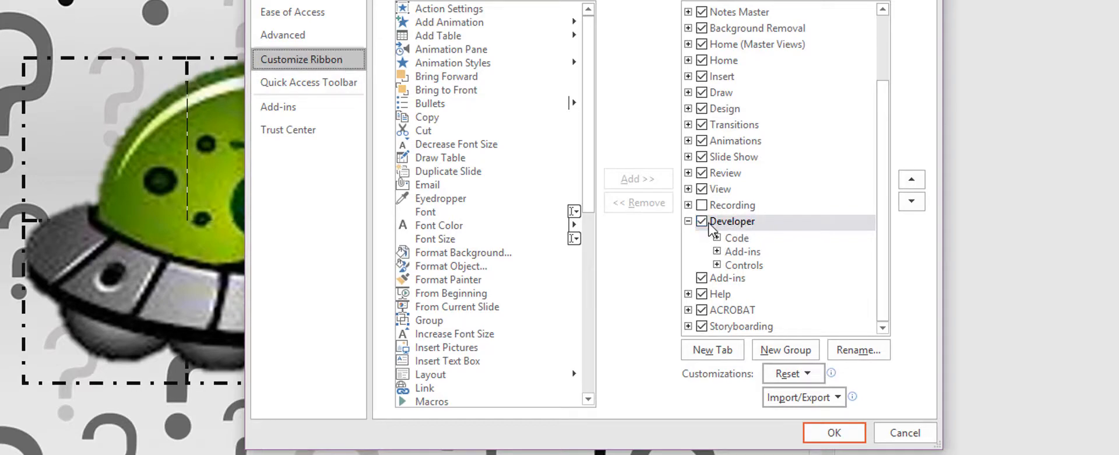
{"action": "left_click", "coordinate": [833, 432]}
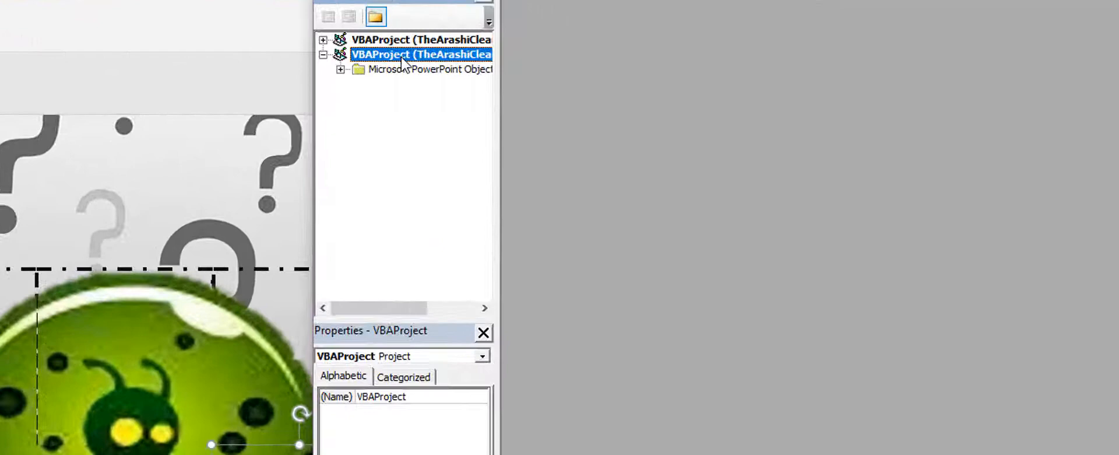
Insert a module into the VBAProject with the drag-and-drop code and select ENTER_SLIDE_NUMBER_HERE.
{"action": "right_click", "coordinate": [421, 54]}
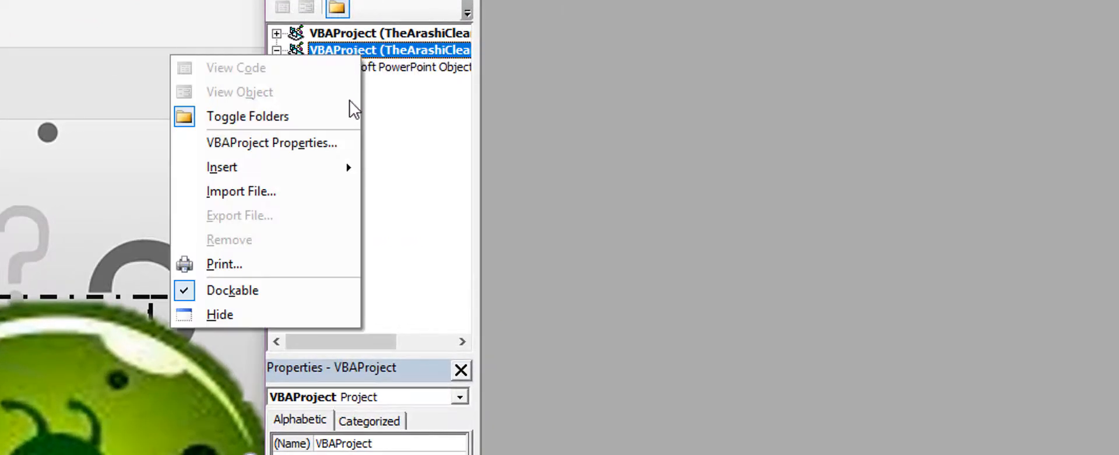
{"action": "mouse_move", "coordinate": [222, 166]}
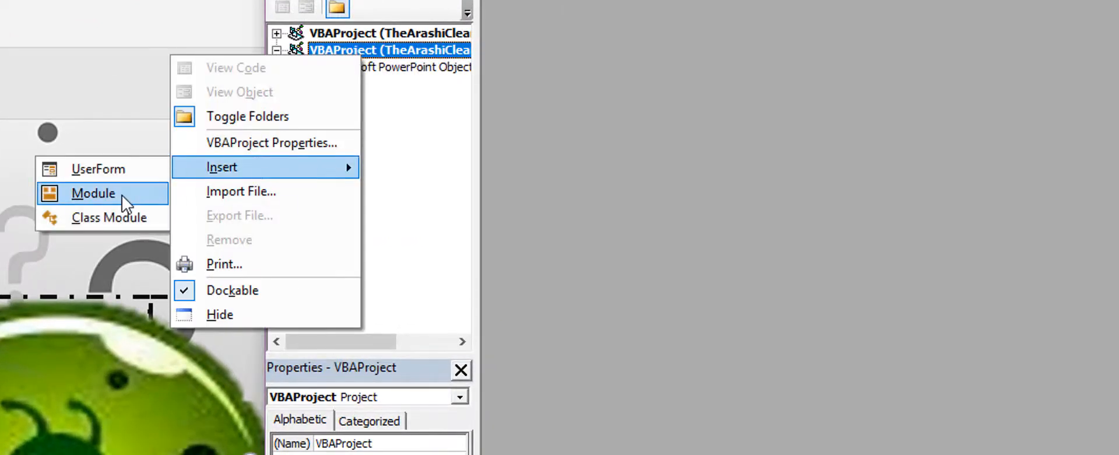
{"action": "left_click", "coordinate": [92, 193]}
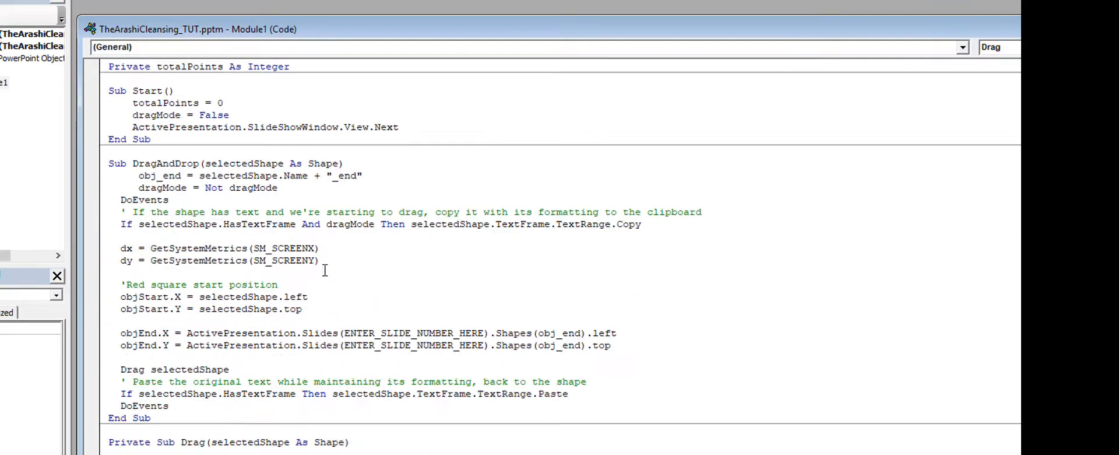
{"action": "scroll", "scroll_direction": "down", "scroll_amount": 3}
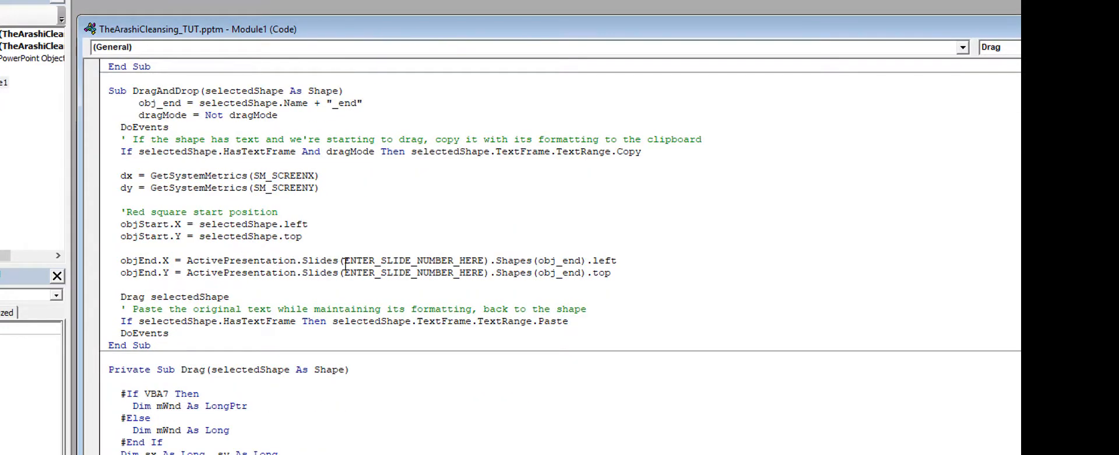
{"action": "double_click", "coordinate": [412, 260]}
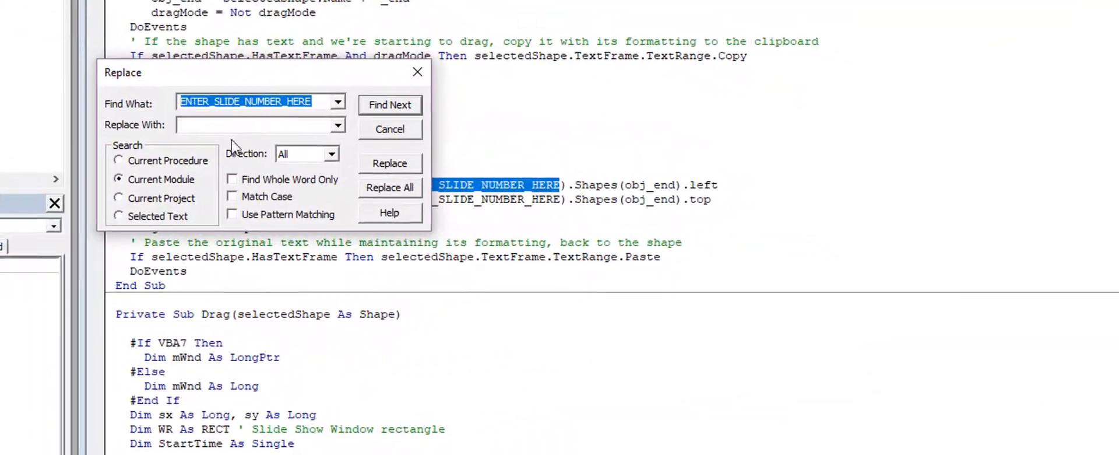
Replace all ENTER_SLIDE_NUMBER_HERE occurrences with 2, then select ENTER_INFO_SHAPE_HERE.
{"action": "type", "text": "2"}
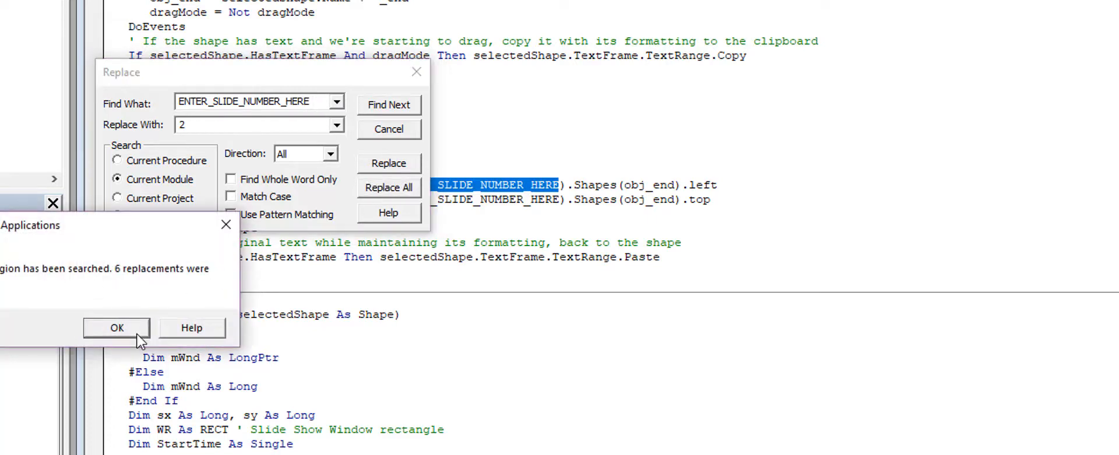
{"action": "left_click", "coordinate": [116, 328]}
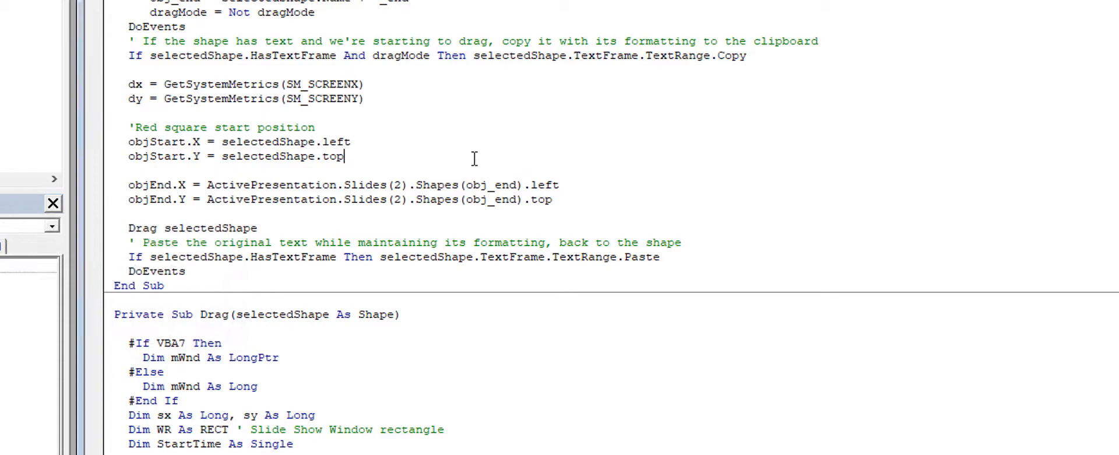
{"action": "scroll", "scroll_direction": "down", "scroll_amount": 3}
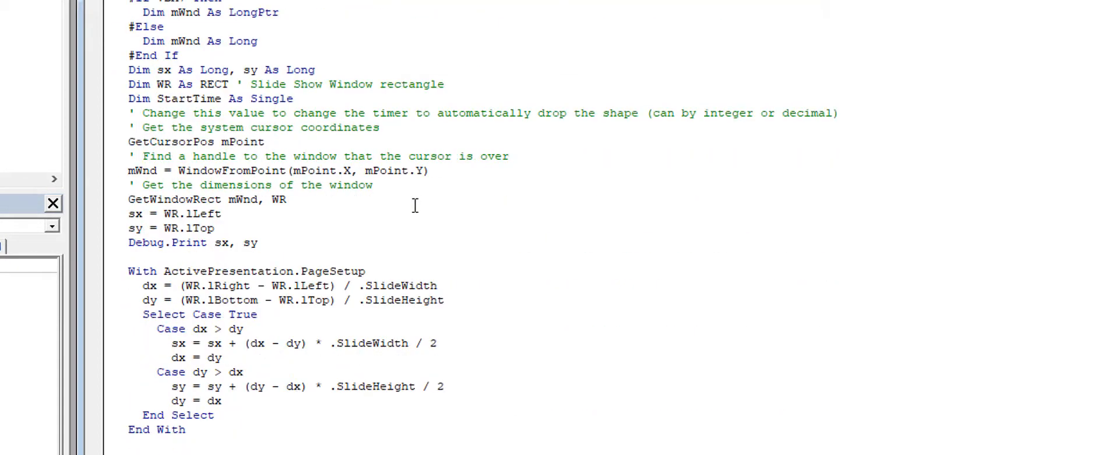
{"action": "scroll", "scroll_direction": "down", "scroll_amount": 3}
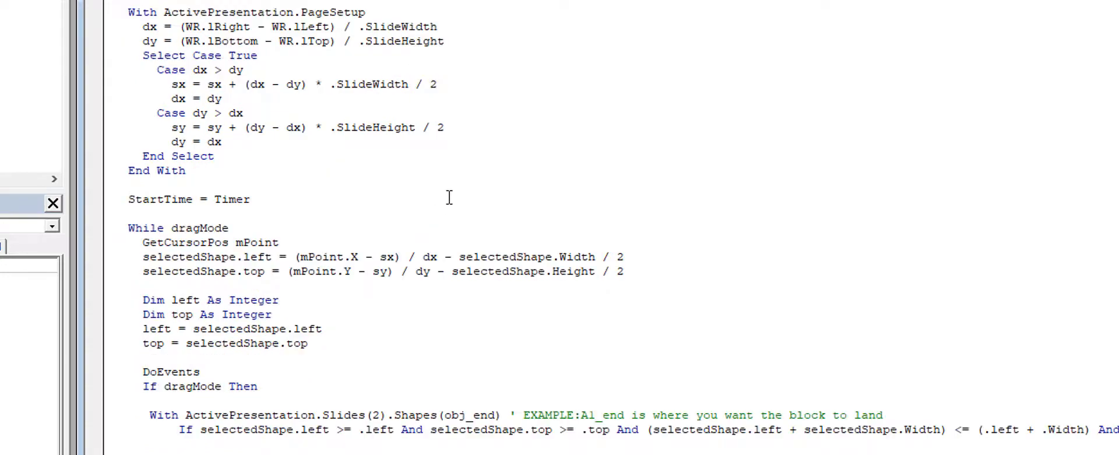
{"action": "scroll", "scroll_direction": "down", "scroll_amount": 3}
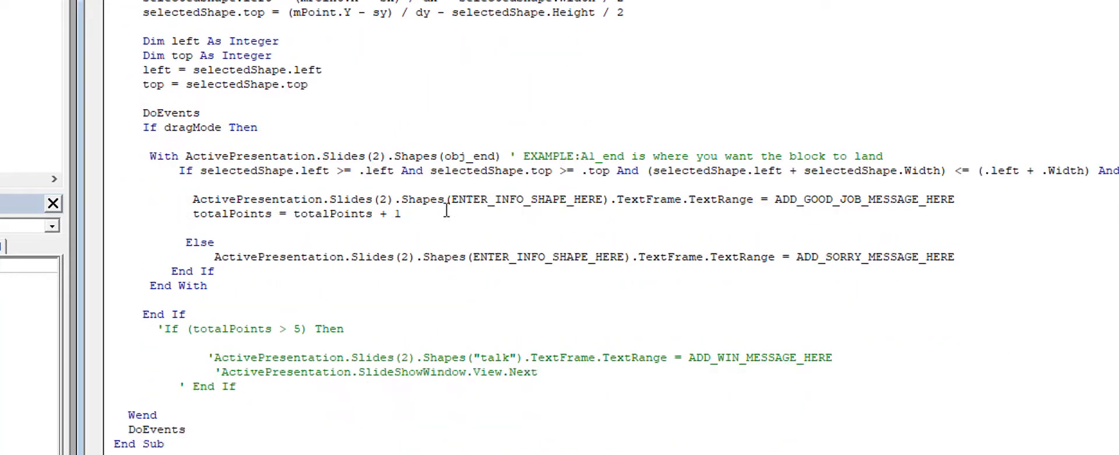
{"action": "double_click", "coordinate": [525, 199]}
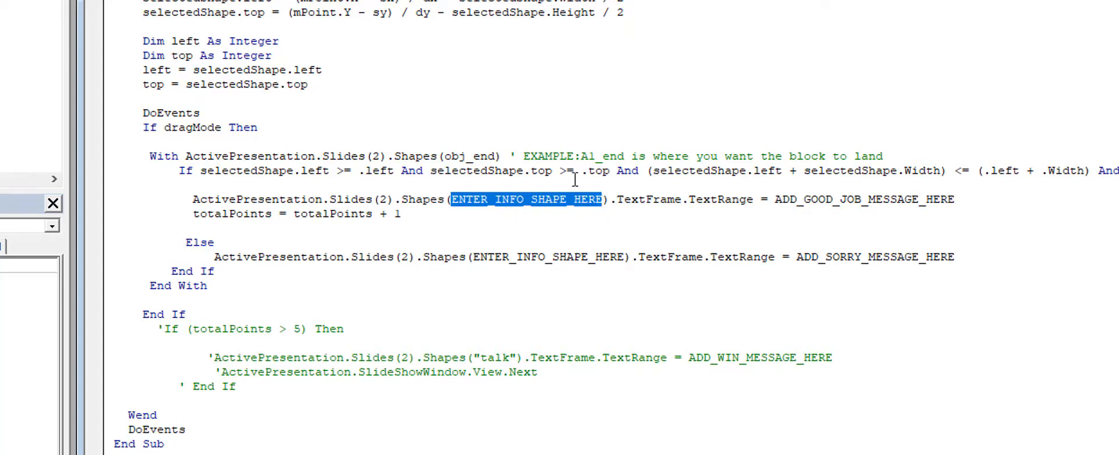
{"action": "mouse_move", "coordinate": [434, 223]}
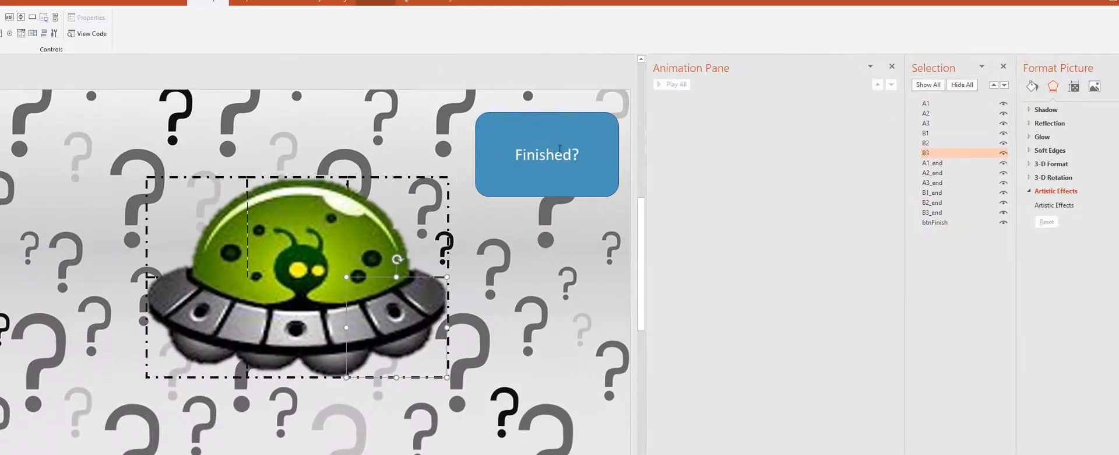
Select the Finished? button and rename the duplicated btnFinish shape in the Selection pane.
{"action": "left_click", "coordinate": [546, 154]}
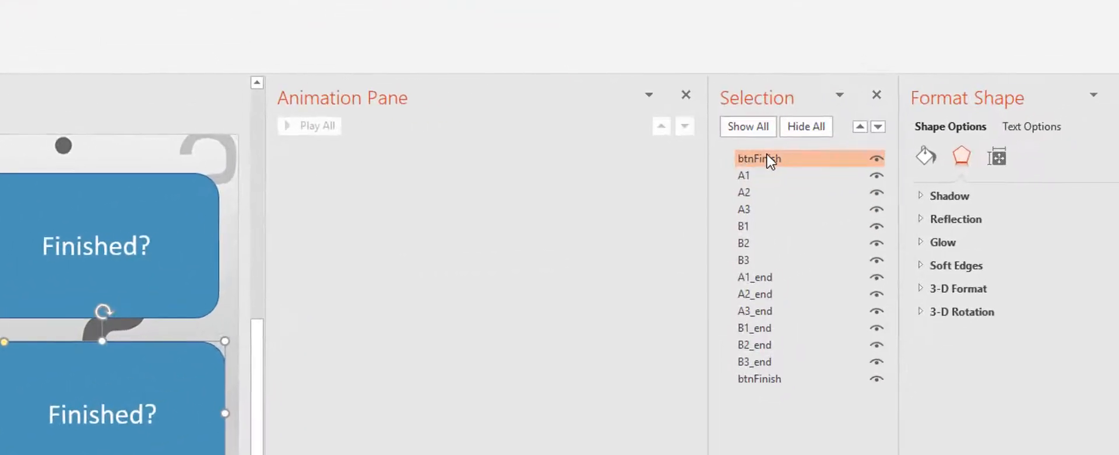
{"action": "double_click", "coordinate": [759, 157]}
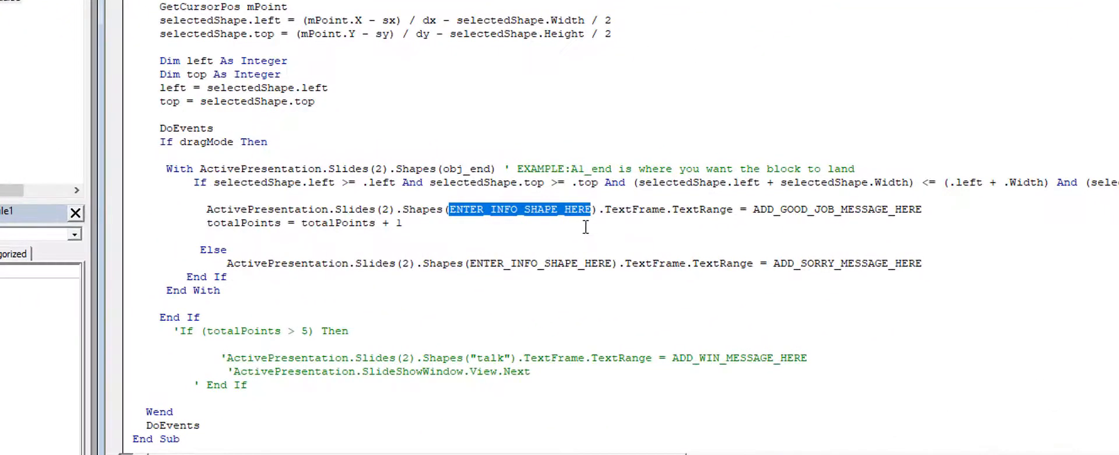
{"action": "mouse_move", "coordinate": [667, 257]}
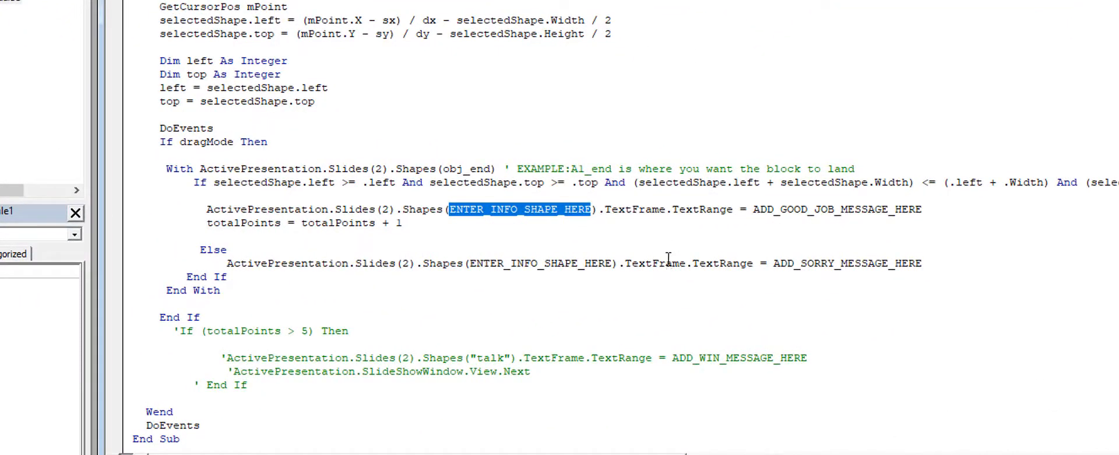
Replace all ENTER_INFO_SHAPE_HERE placeholders with info.
{"action": "key", "text": "ctrl+f"}
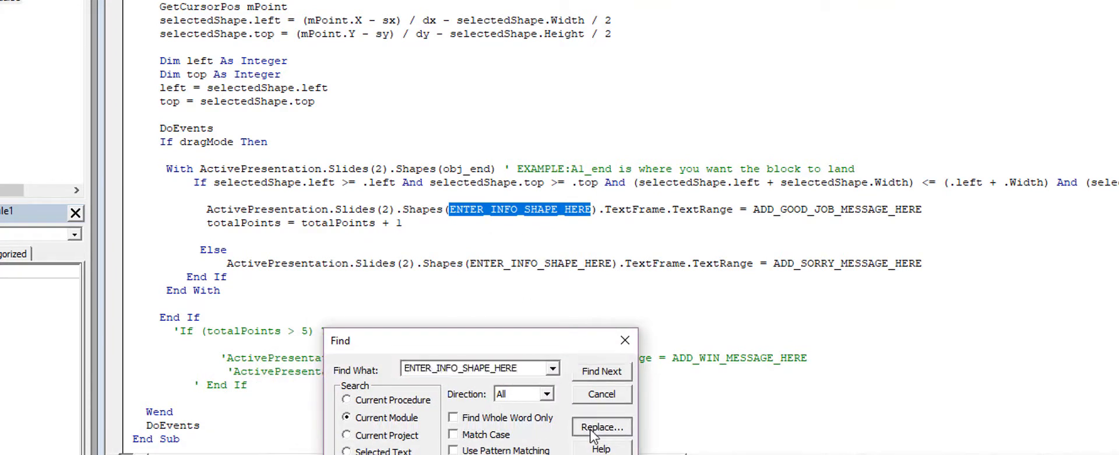
{"action": "left_click", "coordinate": [601, 426]}
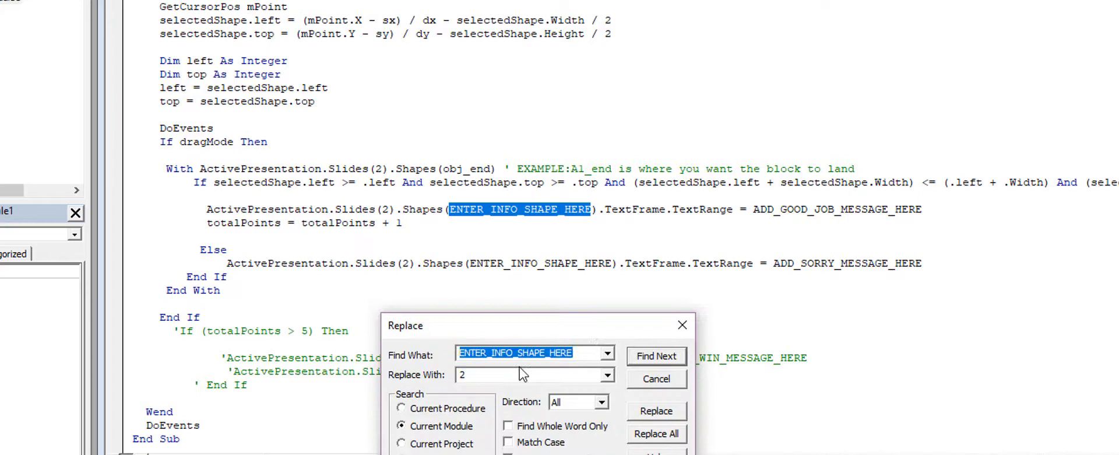
{"action": "key", "text": "Backspace"}
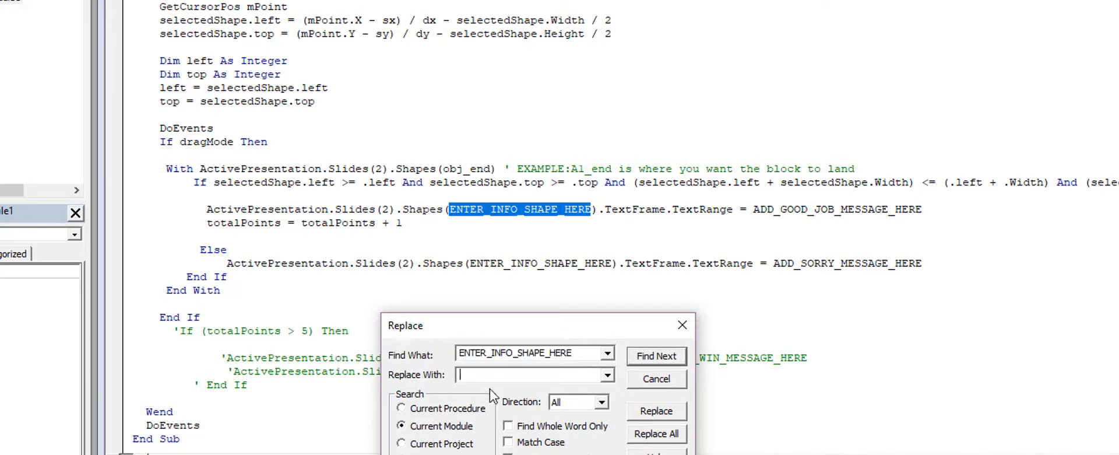
{"action": "type", "text": "info"}
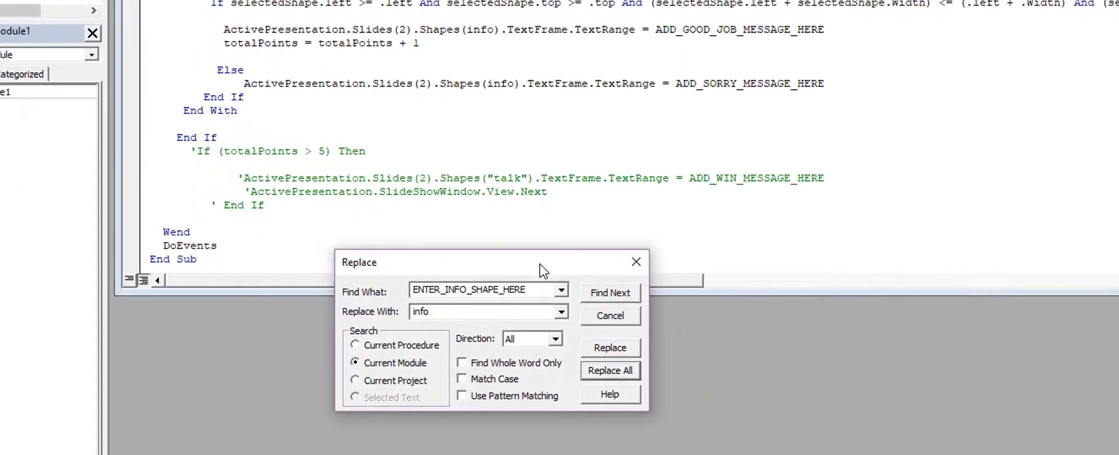
{"action": "left_click", "coordinate": [608, 292]}
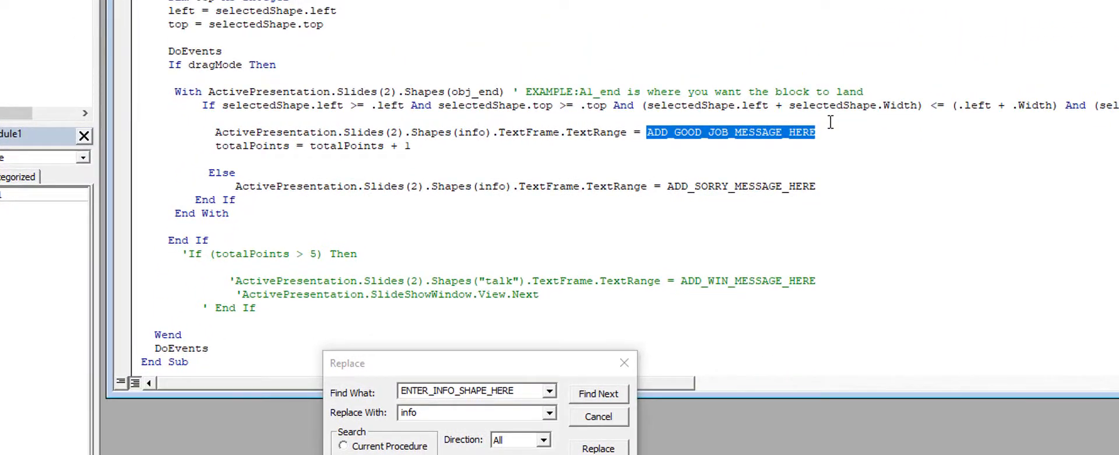
Set the good-job message to "Good job" and confirm no placeholders remain.
{"action": "left_click", "coordinate": [598, 447]}
{"action": "type", "text": "\"Good job\""}
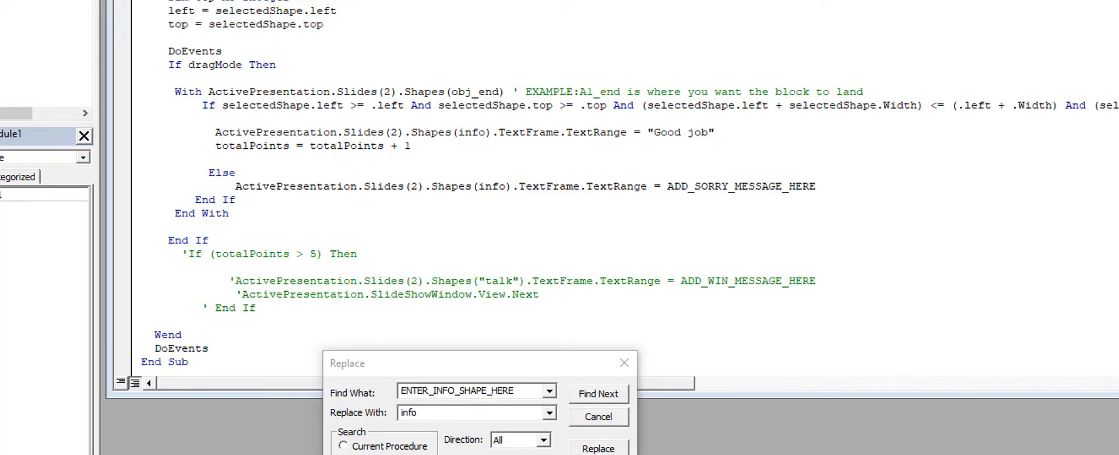
{"action": "left_click", "coordinate": [598, 394]}
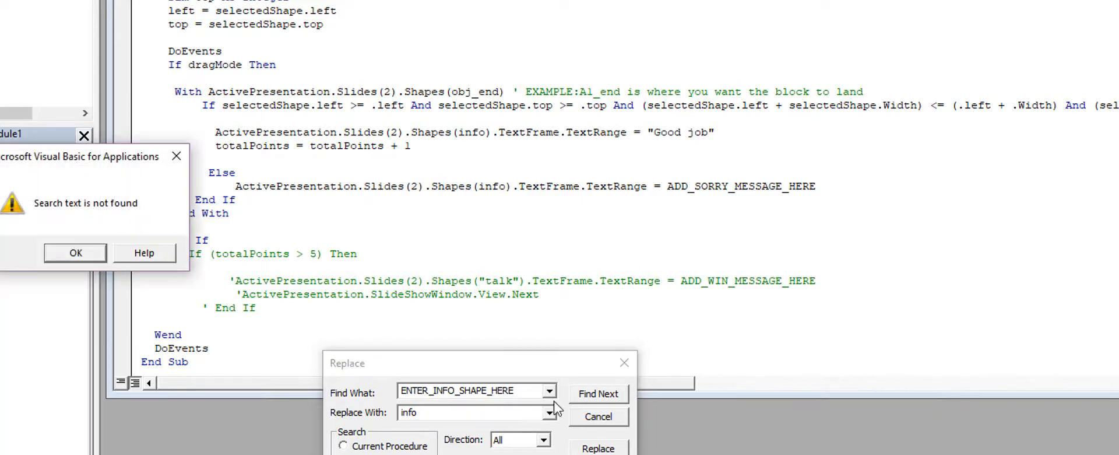
{"action": "left_click", "coordinate": [74, 252]}
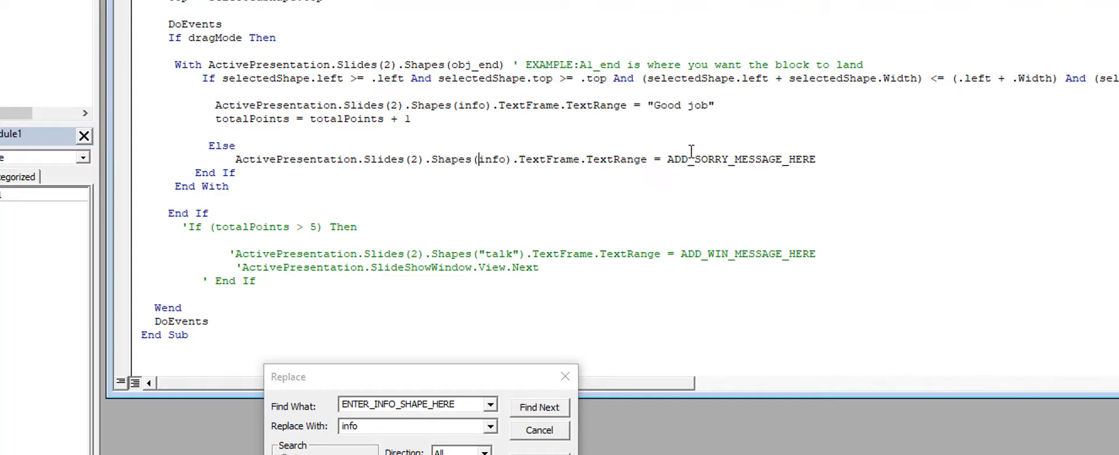
Replace ADD_SORRY_MESSAGE_HERE with "Sorry, Not the correct position." and close the Replace dialog.
{"action": "double_click", "coordinate": [740, 158]}
{"action": "type", "text": "\""}
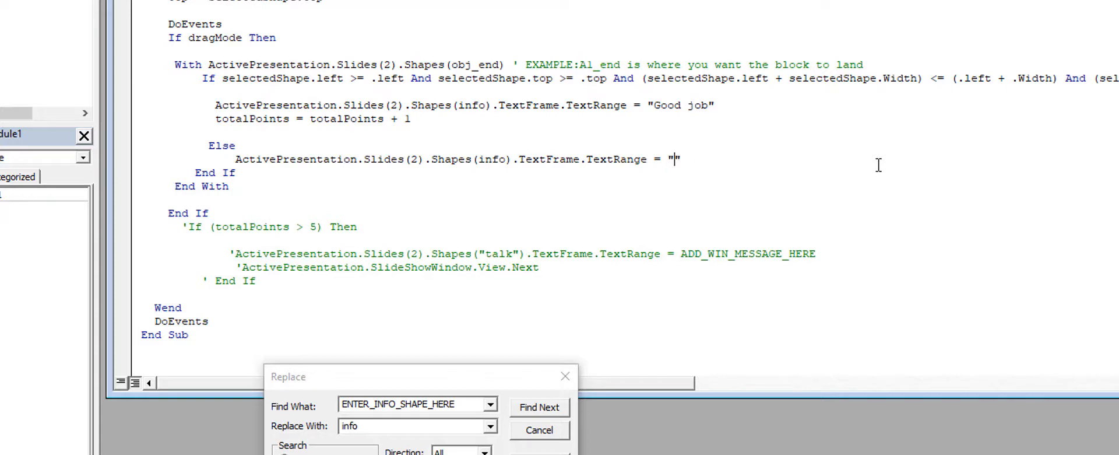
{"action": "type", "text": "Sorry"}
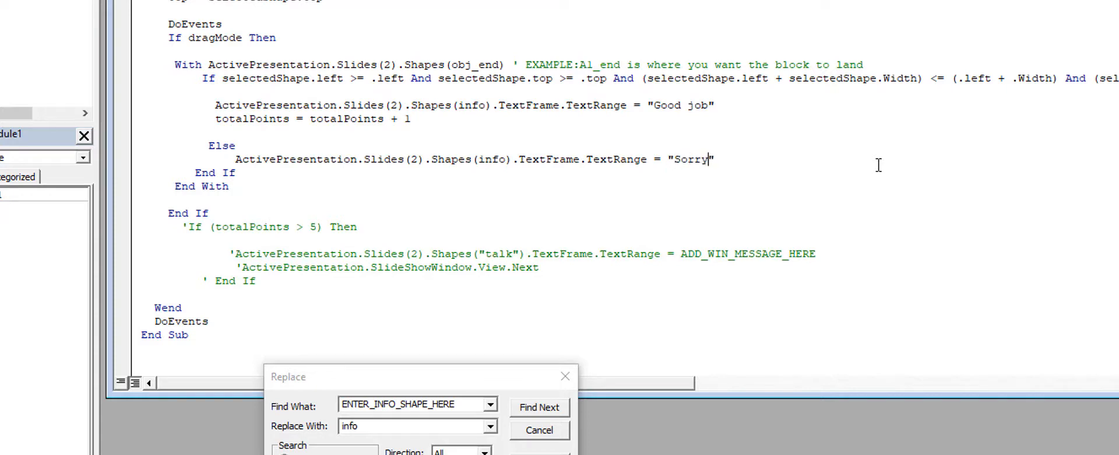
{"action": "type", "text": "Not the co"}
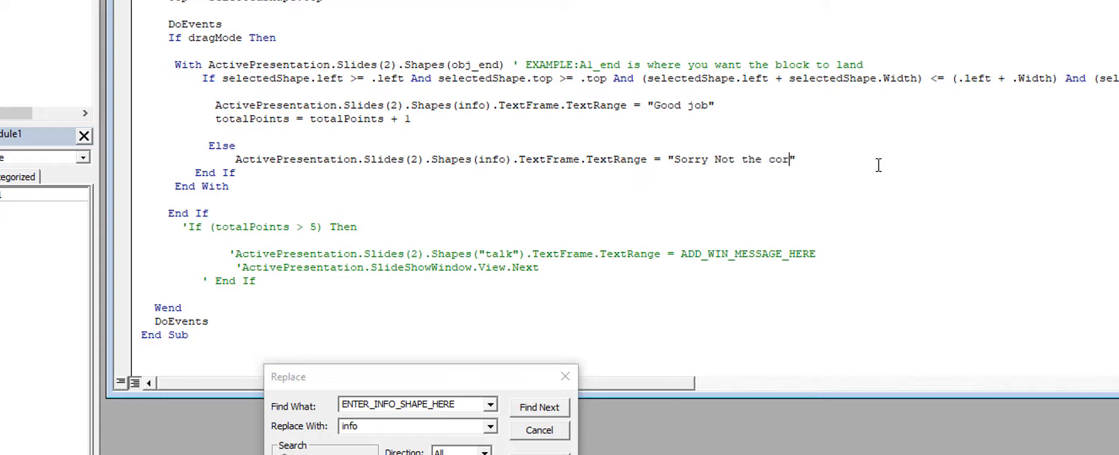
{"action": "type", "text": "rect po"}
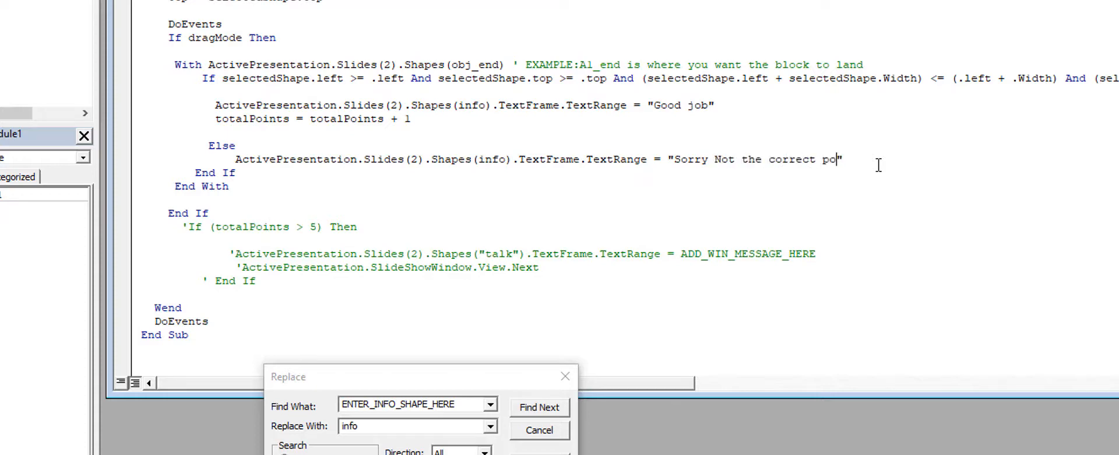
{"action": "type", "text": "sition."}
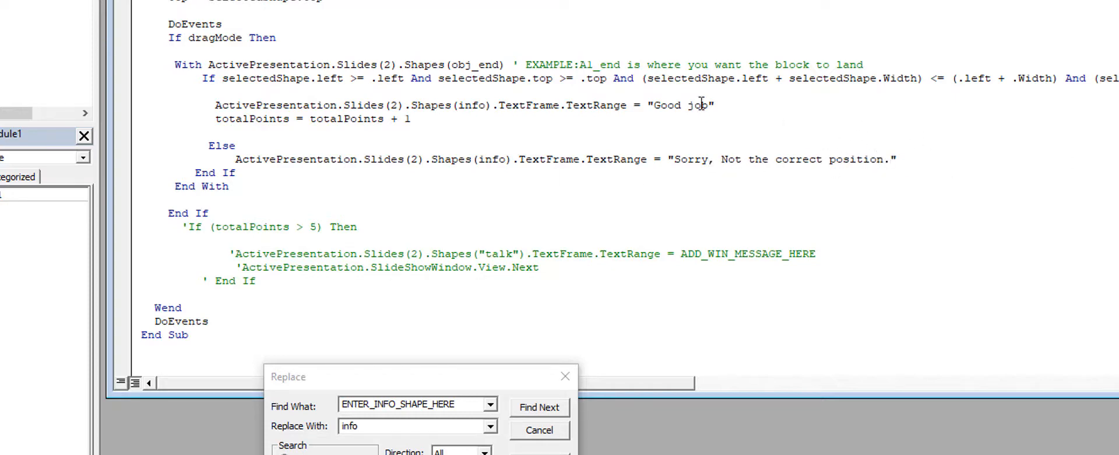
{"action": "left_click", "coordinate": [538, 429]}
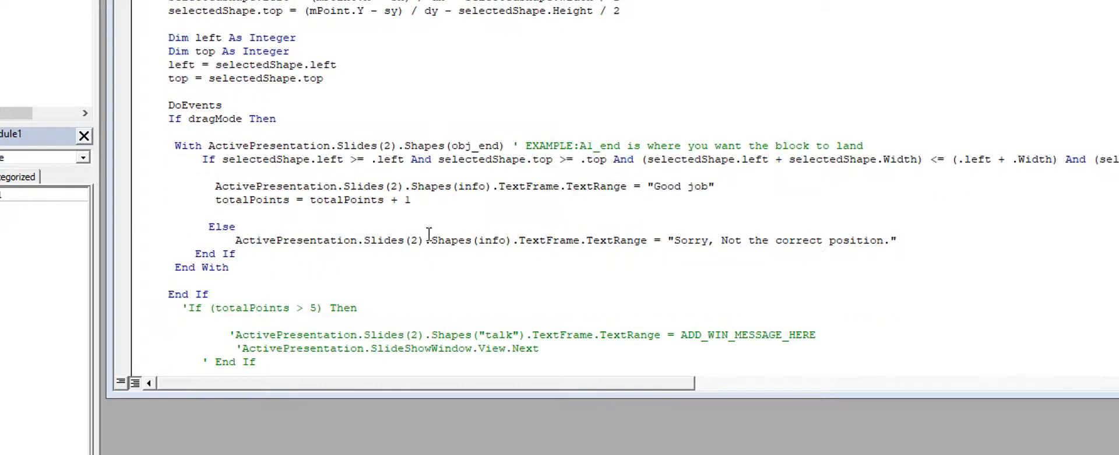
{"action": "double_click", "coordinate": [470, 186]}
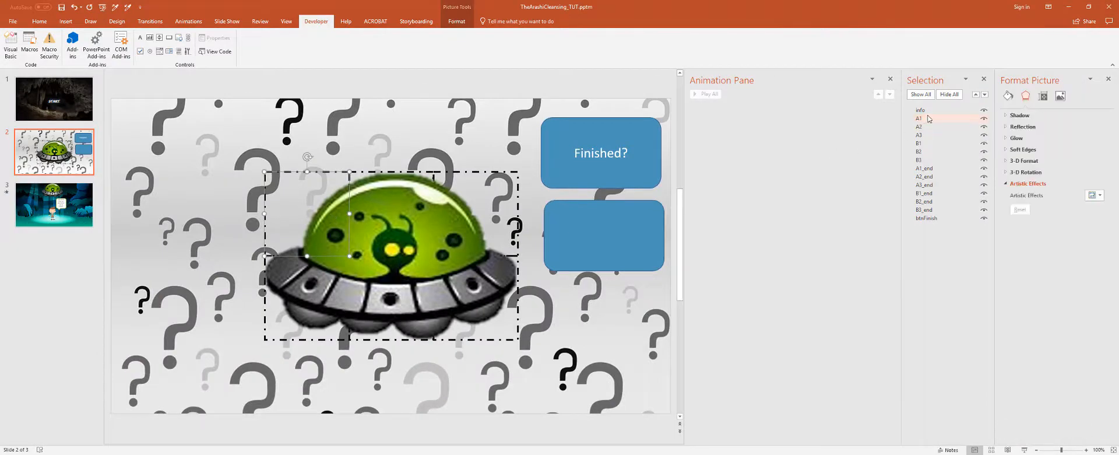
Move puzzle piece A1 off the grid to the slide's upper left.
{"action": "left_click", "coordinate": [921, 118]}
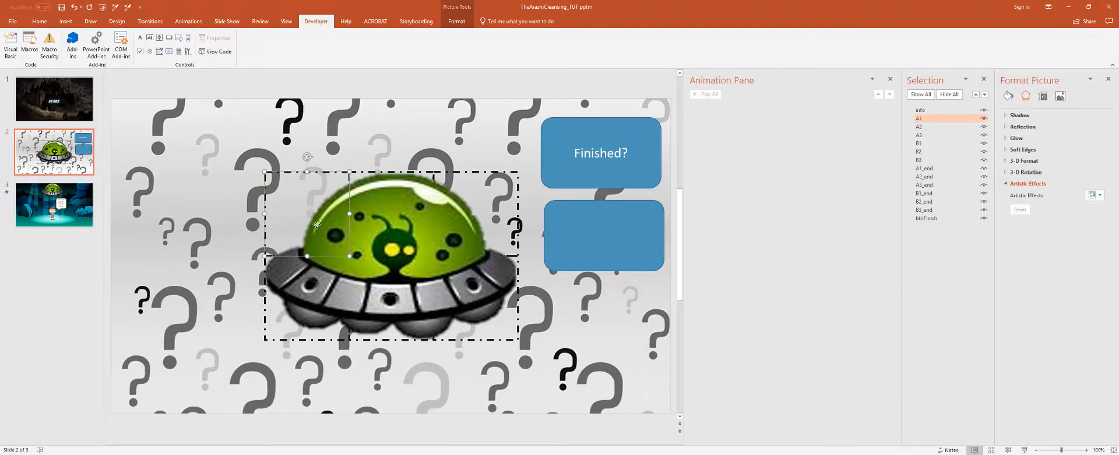
{"action": "left_click_drag", "start_coordinate": [317, 225], "coordinate": [165, 225]}
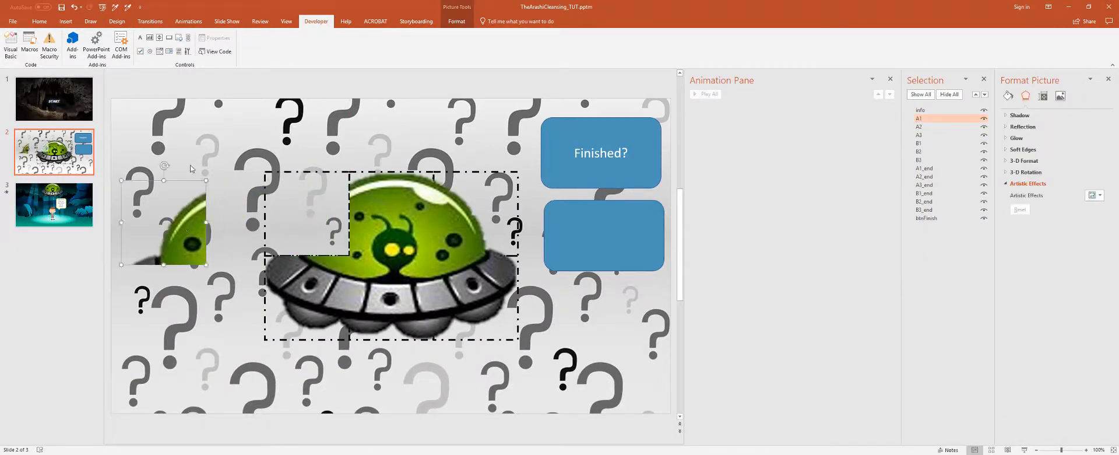
{"action": "left_click", "coordinate": [36, 22]}
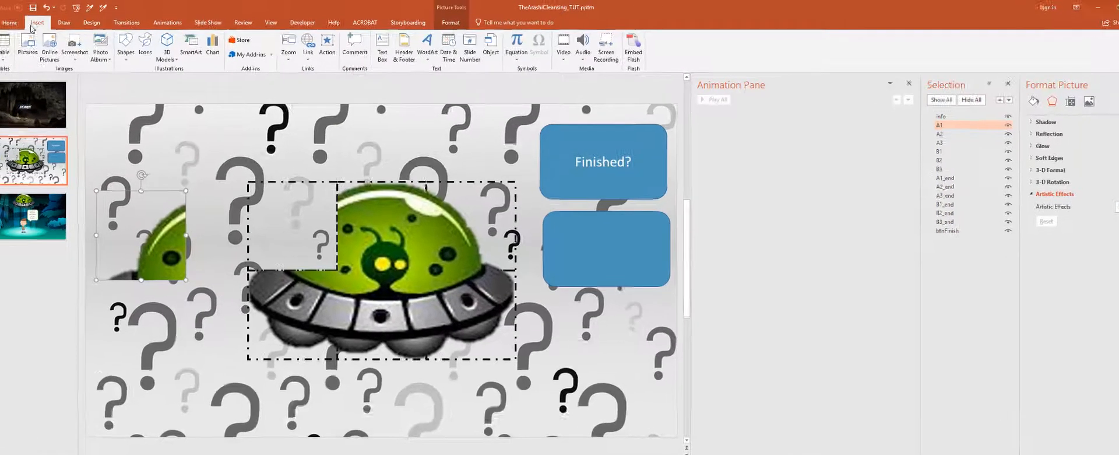
{"action": "left_click", "coordinate": [327, 45]}
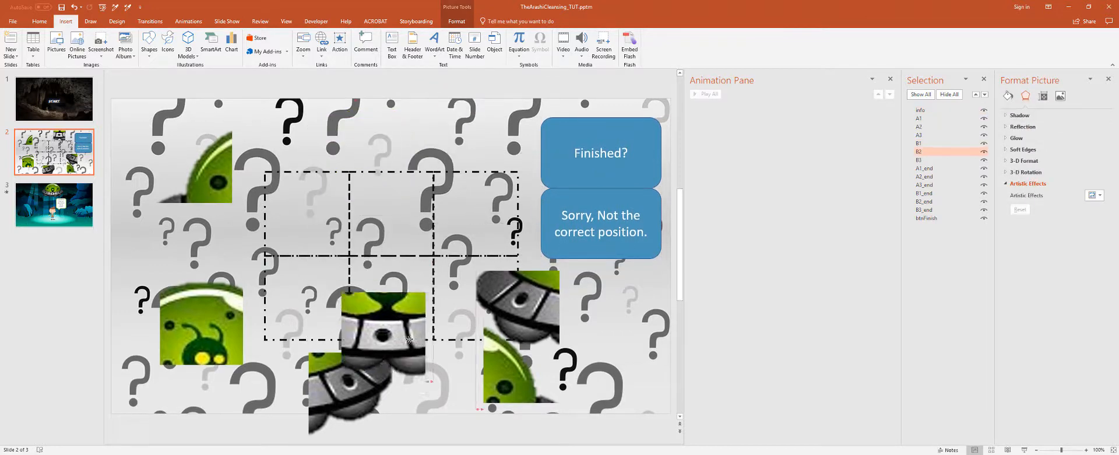
Move the underside piece left and give pieces B2 and A2 a Run macro: DragAndDrop action.
{"action": "left_click_drag", "start_coordinate": [382, 318], "coordinate": [169, 242]}
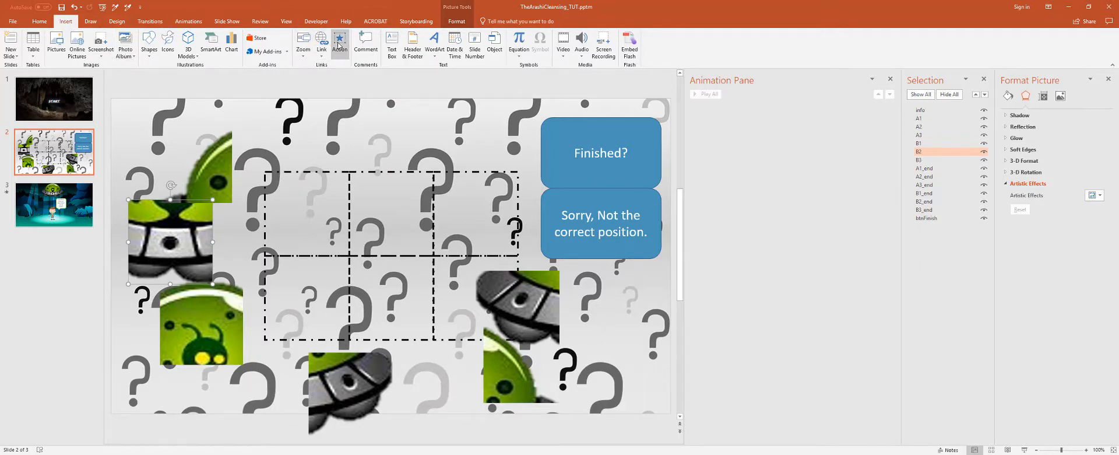
{"action": "left_click", "coordinate": [340, 45]}
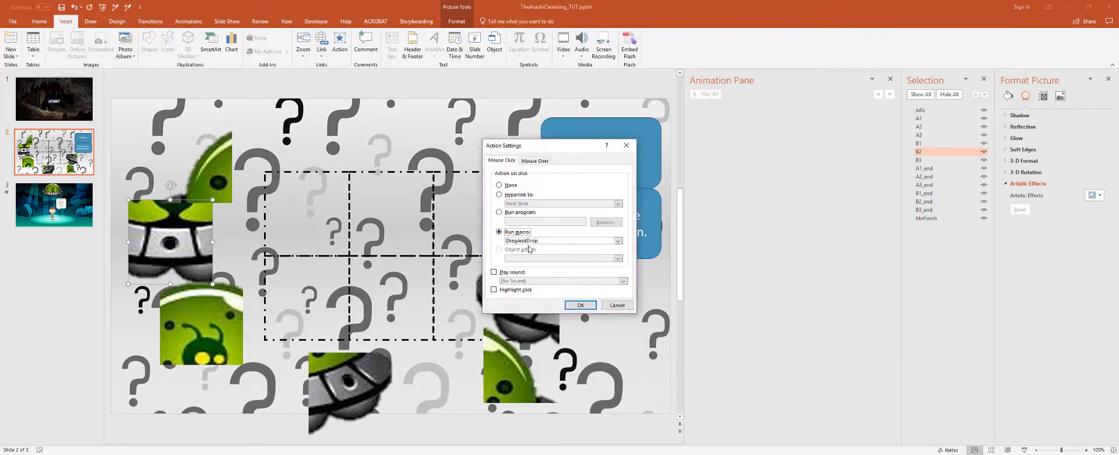
{"action": "left_click", "coordinate": [579, 305]}
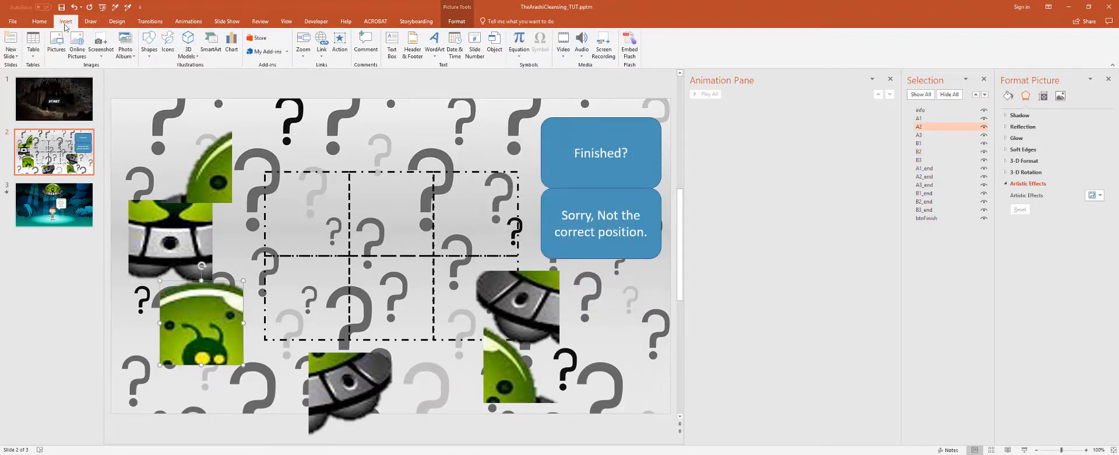
{"action": "left_click", "coordinate": [339, 45]}
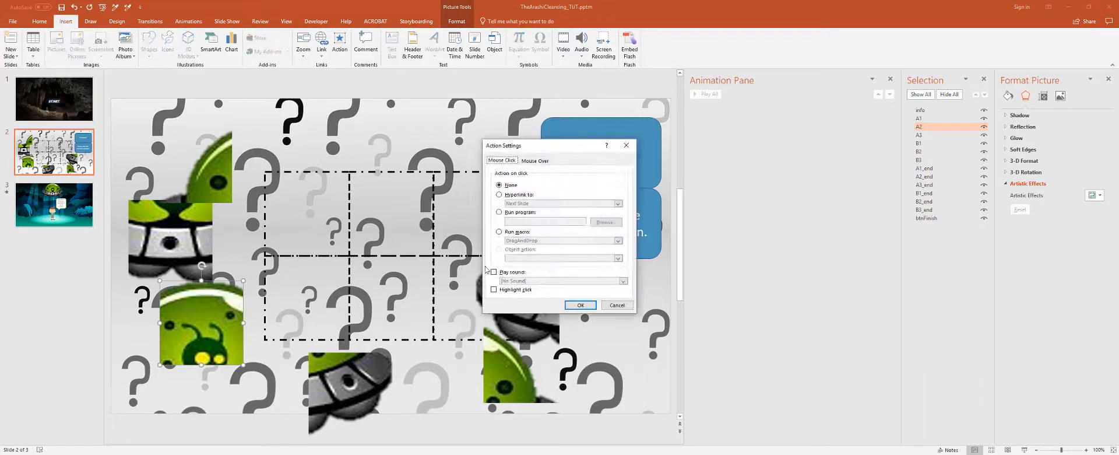
{"action": "left_click", "coordinate": [499, 231]}
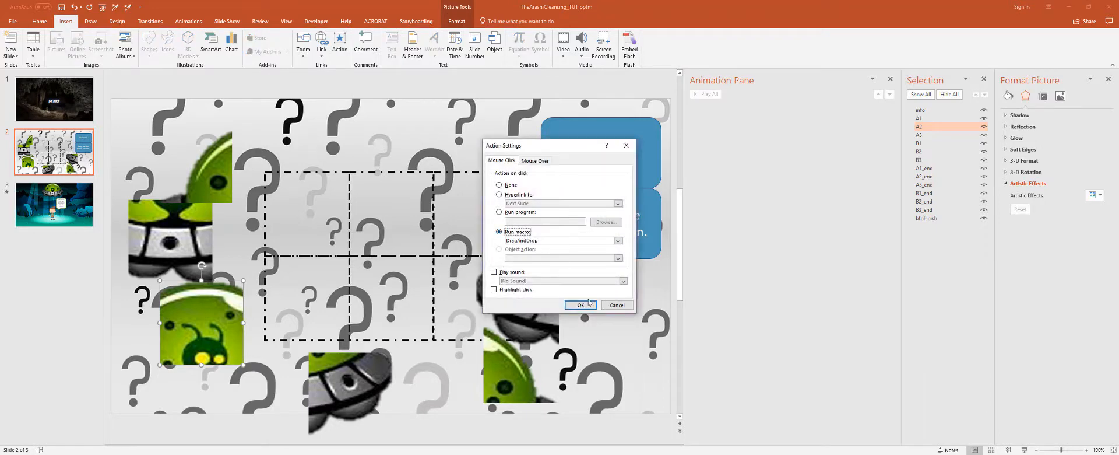
{"action": "left_click", "coordinate": [581, 305]}
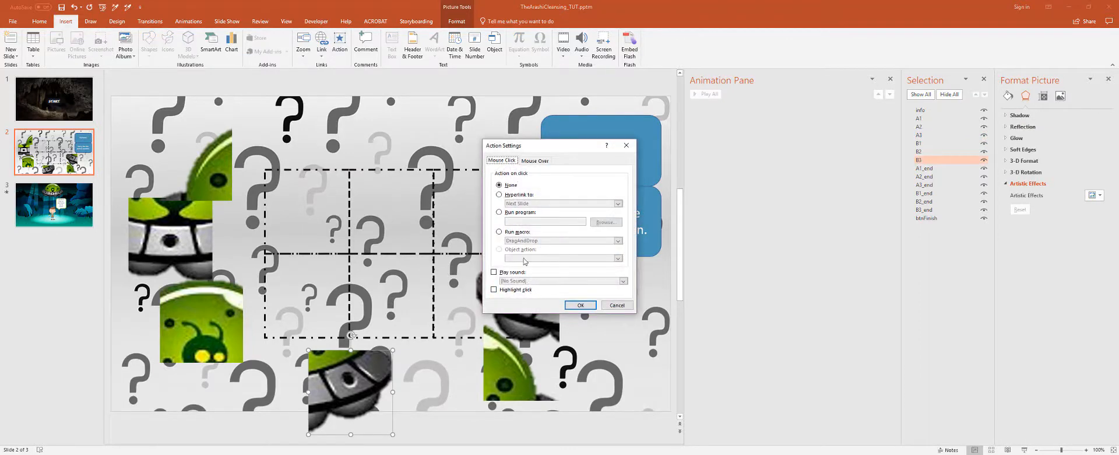
{"action": "left_click", "coordinate": [580, 305]}
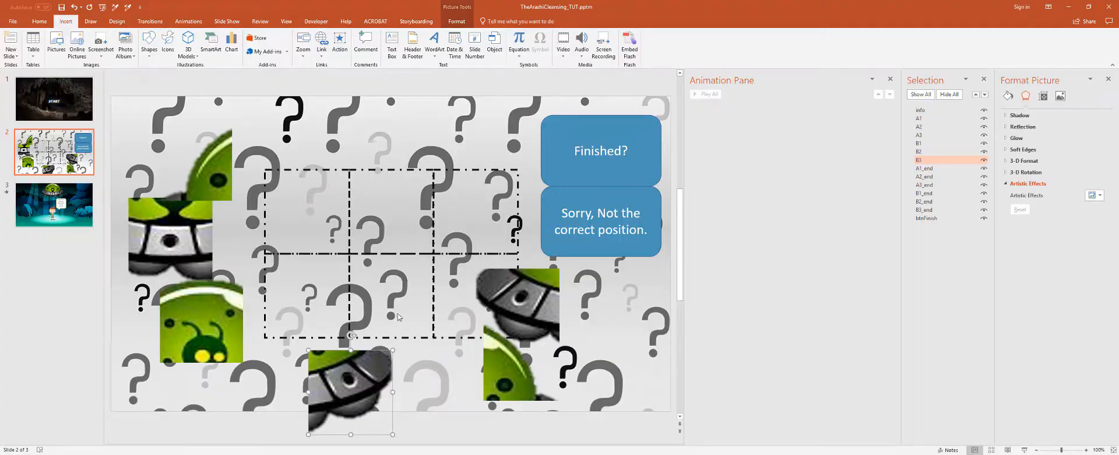
Start the slide show and drag the underside and alien pieces into the middle grid column.
{"action": "key", "text": "F5"}
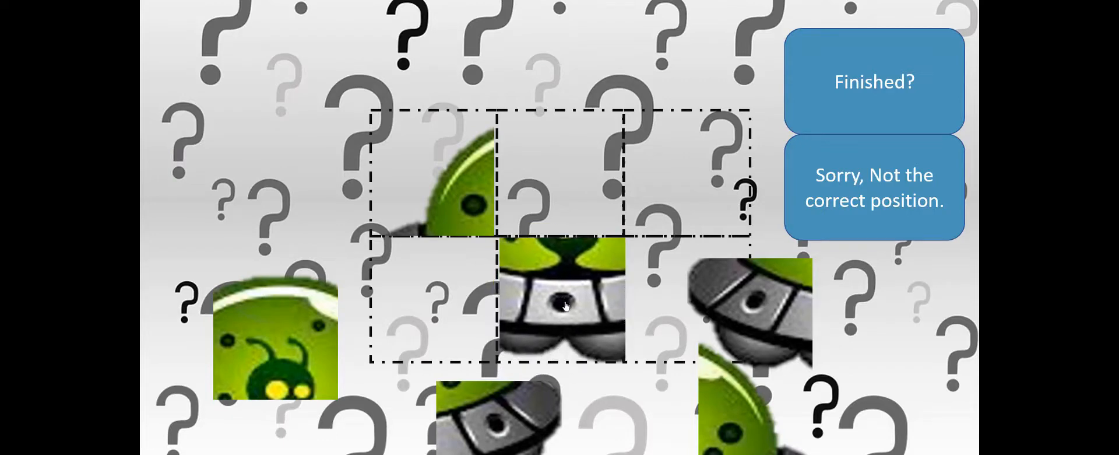
{"action": "left_click_drag", "start_coordinate": [560, 296], "coordinate": [560, 179]}
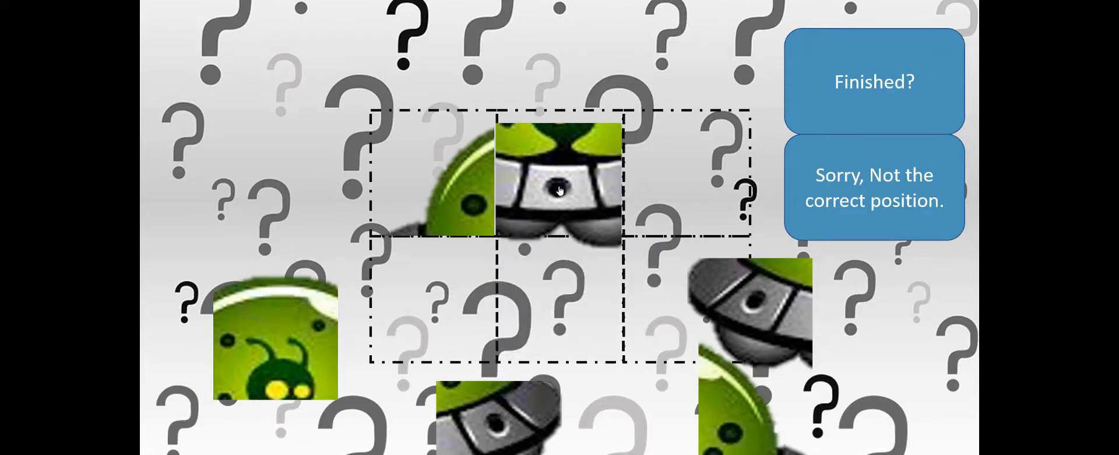
{"action": "left_click_drag", "start_coordinate": [558, 182], "coordinate": [558, 303]}
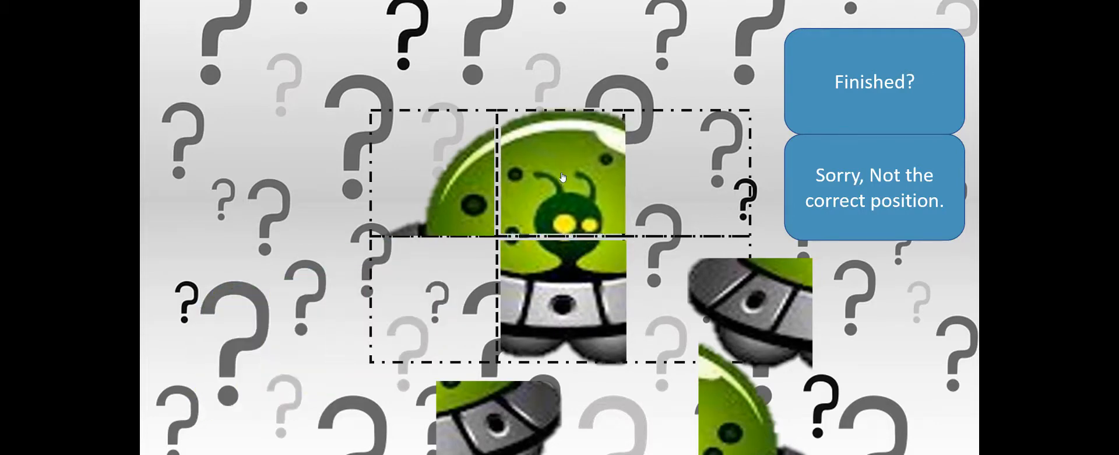
{"action": "left_click_drag", "start_coordinate": [492, 413], "coordinate": [450, 328]}
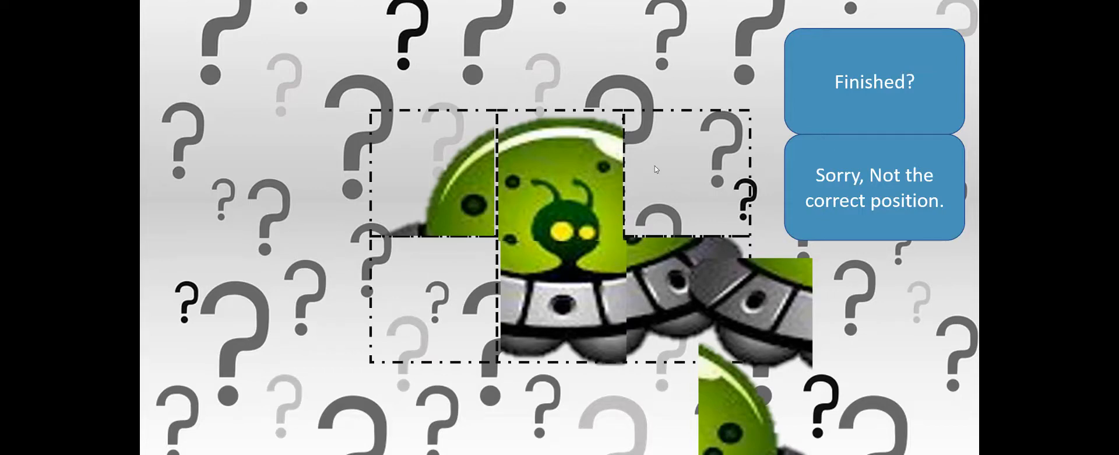
{"action": "mouse_move", "coordinate": [690, 206]}
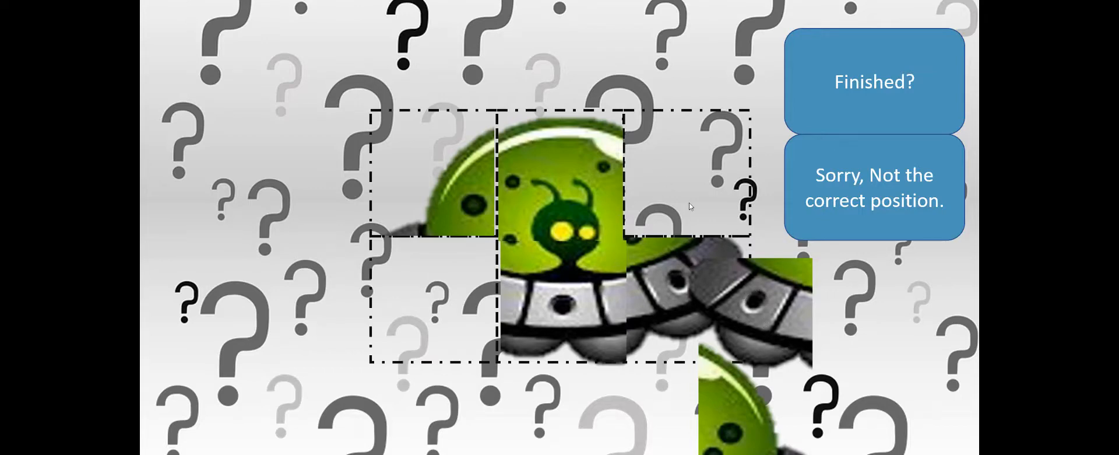
{"action": "mouse_move", "coordinate": [689, 224]}
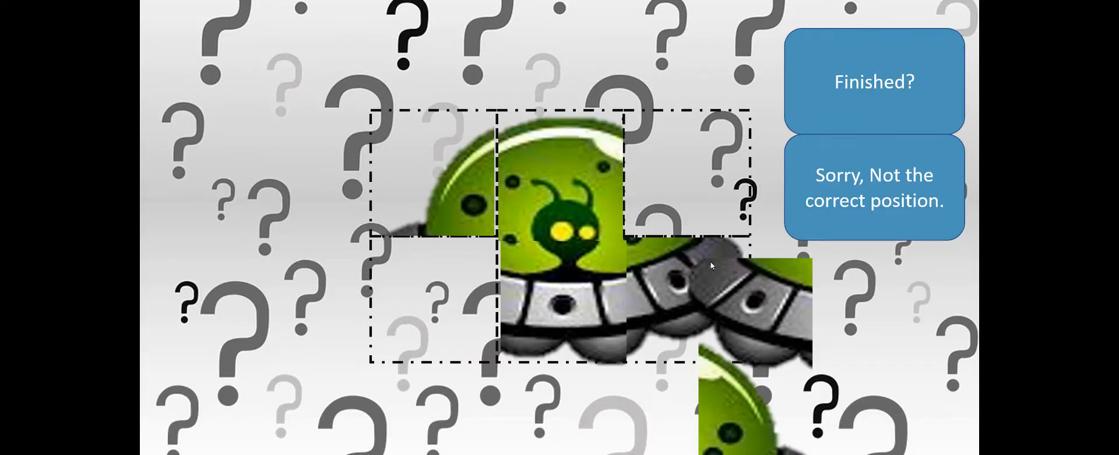
{"action": "mouse_move", "coordinate": [702, 271]}
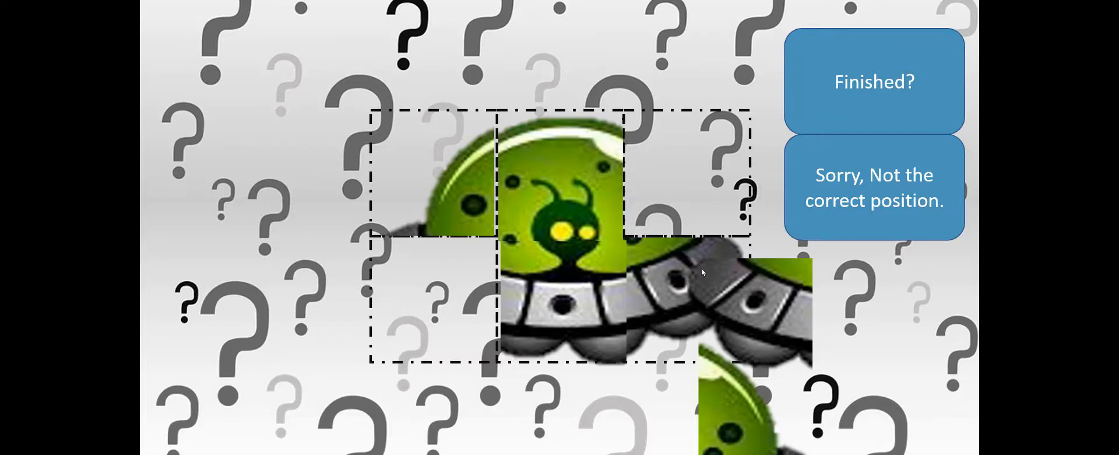